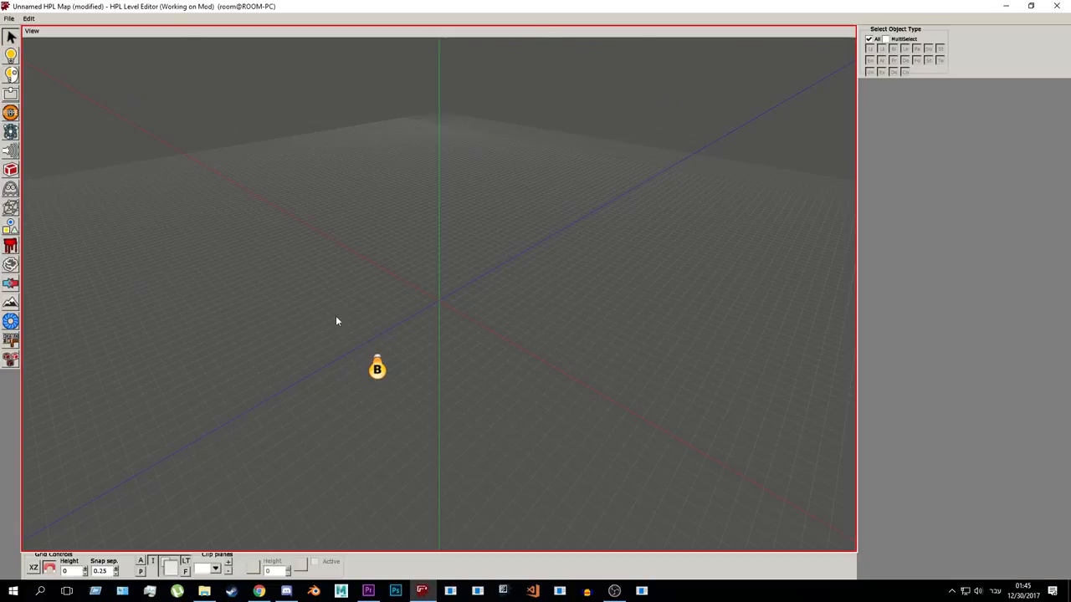
Add the empty level's box light to a new SH probe set named sh_test.
{"action": "left_click", "coordinate": [377, 369]}
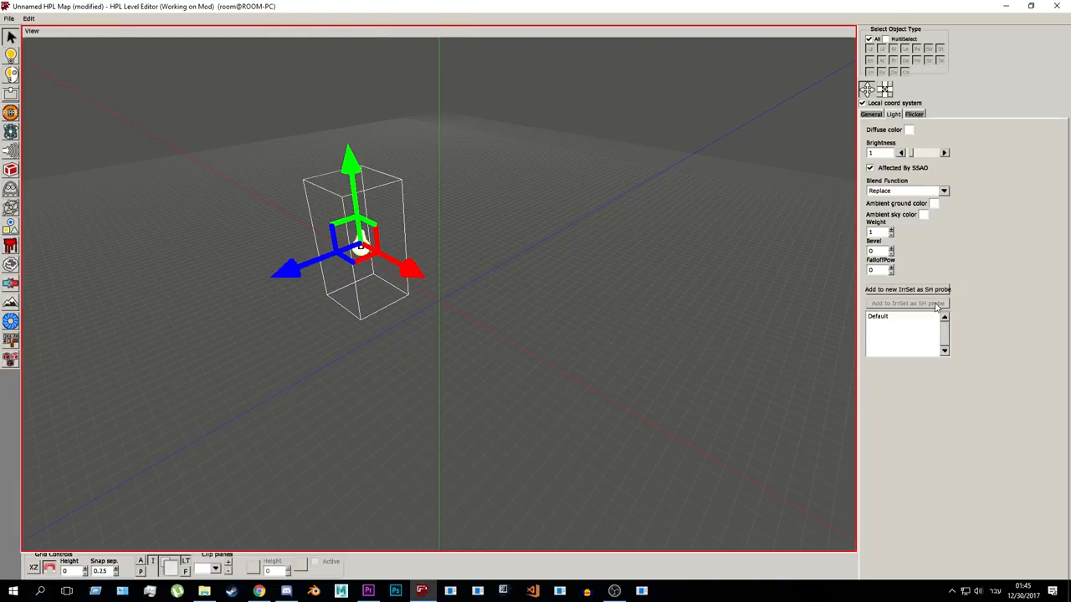
{"action": "left_click", "coordinate": [907, 303]}
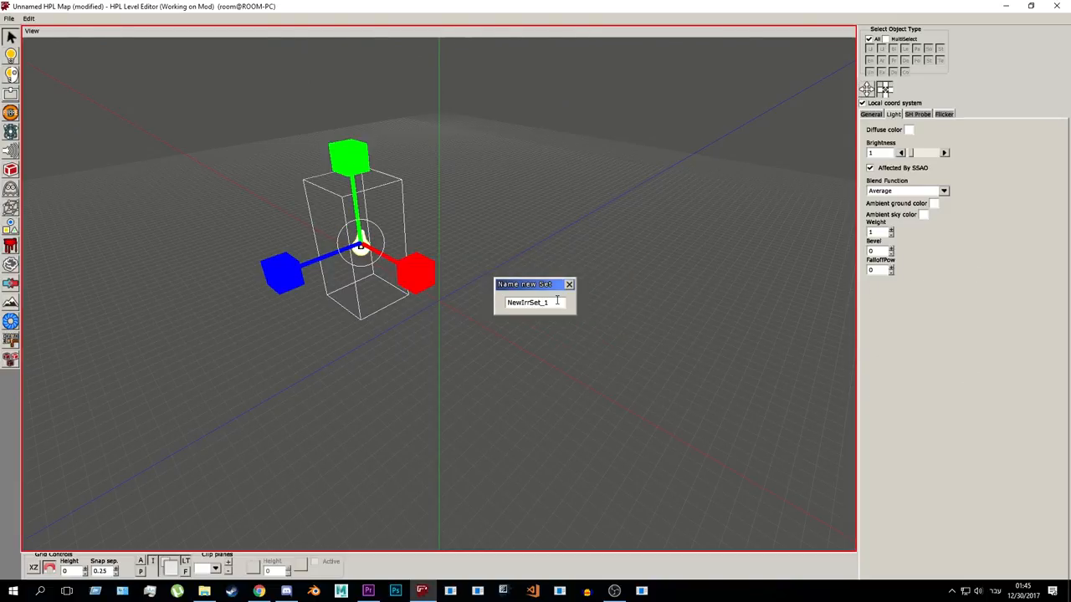
{"action": "type", "text": "sh"}
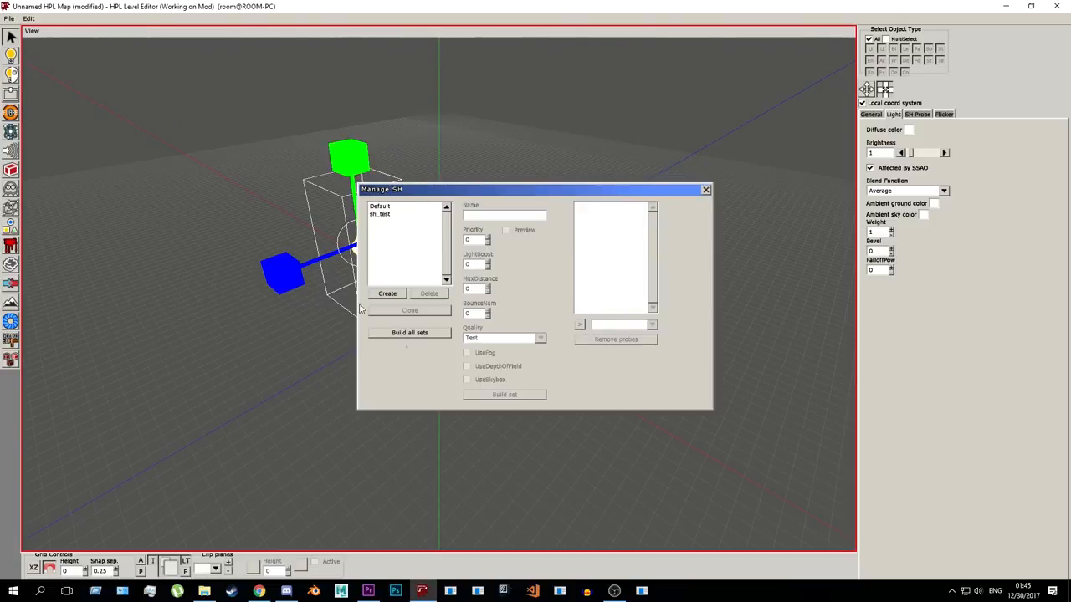
{"action": "mouse_move", "coordinate": [383, 394]}
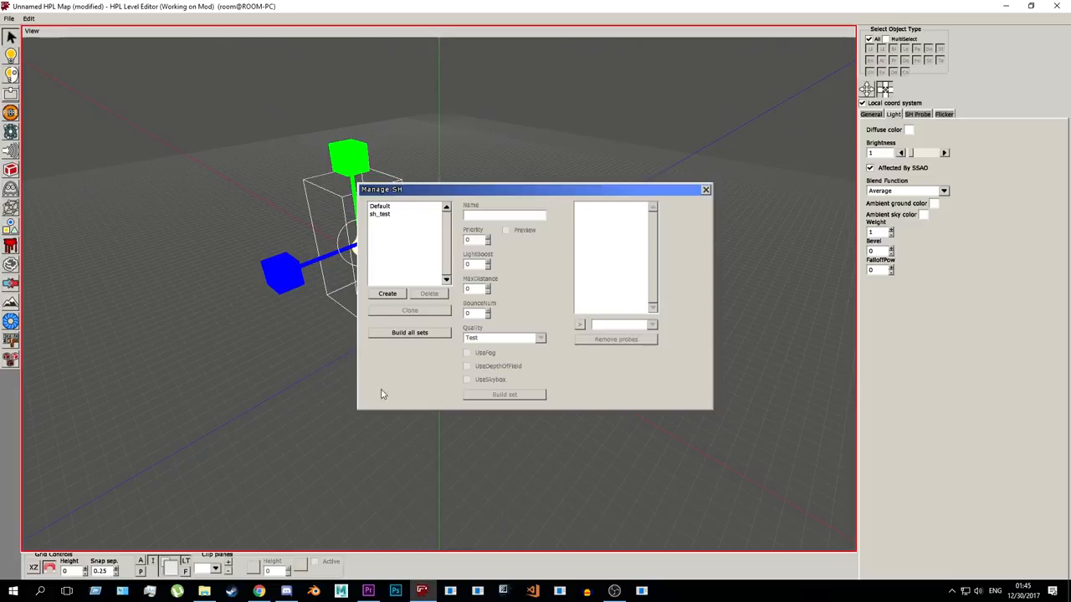
{"action": "left_click", "coordinate": [705, 189]}
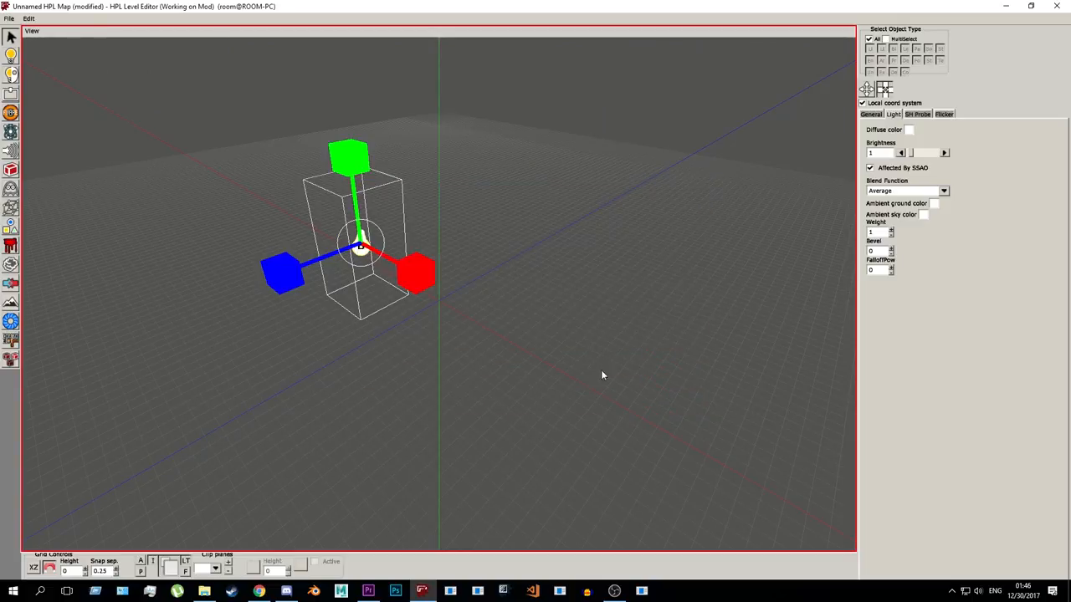
{"action": "mouse_move", "coordinate": [594, 378]}
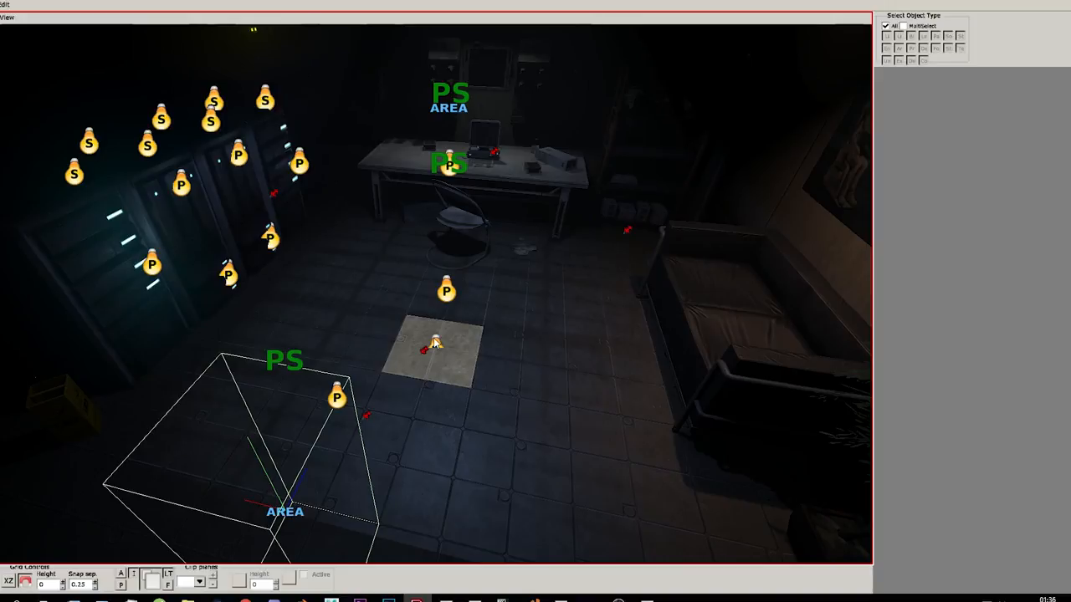
Select the box light beside the desk in the sci-fi room.
{"action": "left_click", "coordinate": [434, 343]}
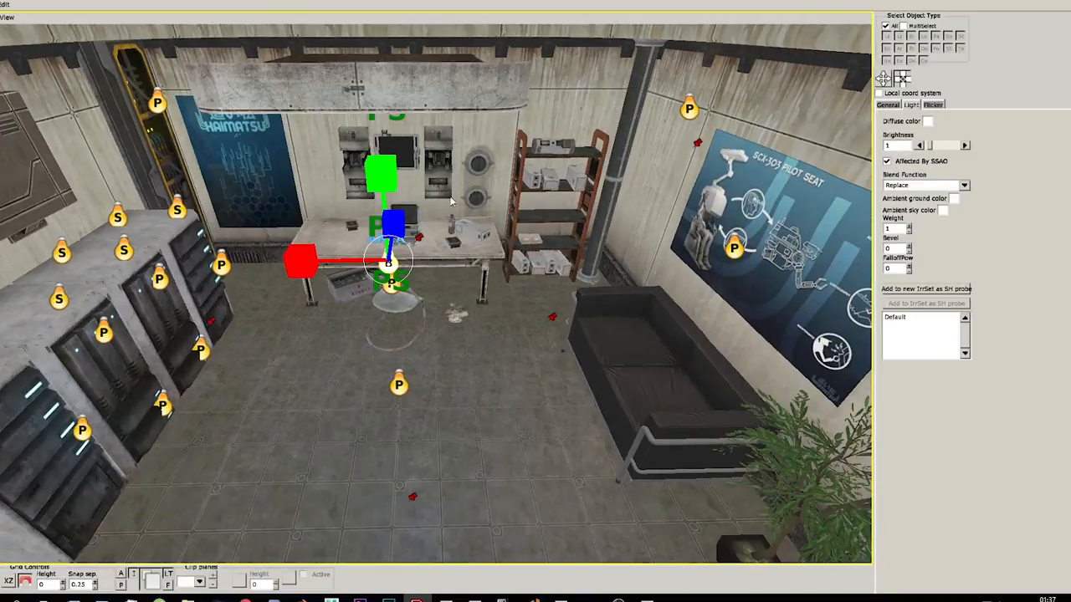
Create a new SH set in the Manage SH dialog and name it sh_global.
{"action": "left_click", "coordinate": [5, 4]}
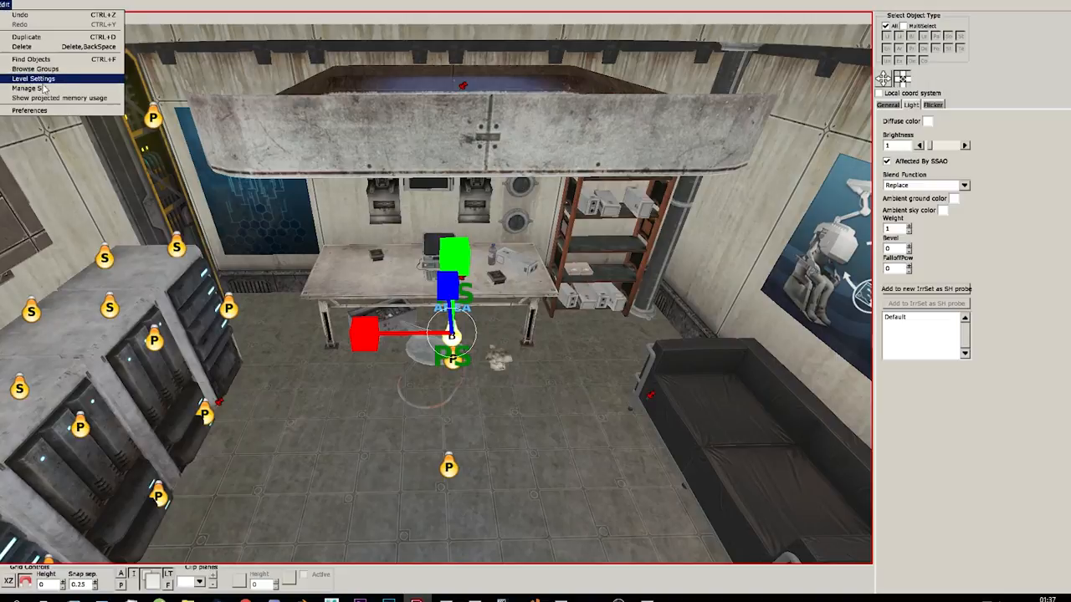
{"action": "left_click", "coordinate": [26, 89]}
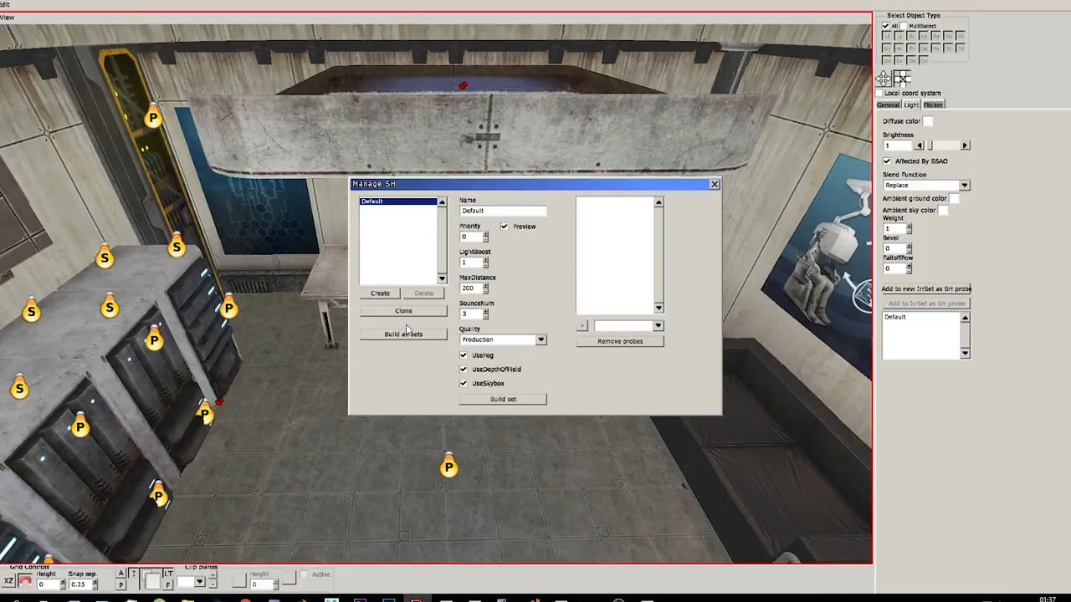
{"action": "mouse_move", "coordinate": [394, 344]}
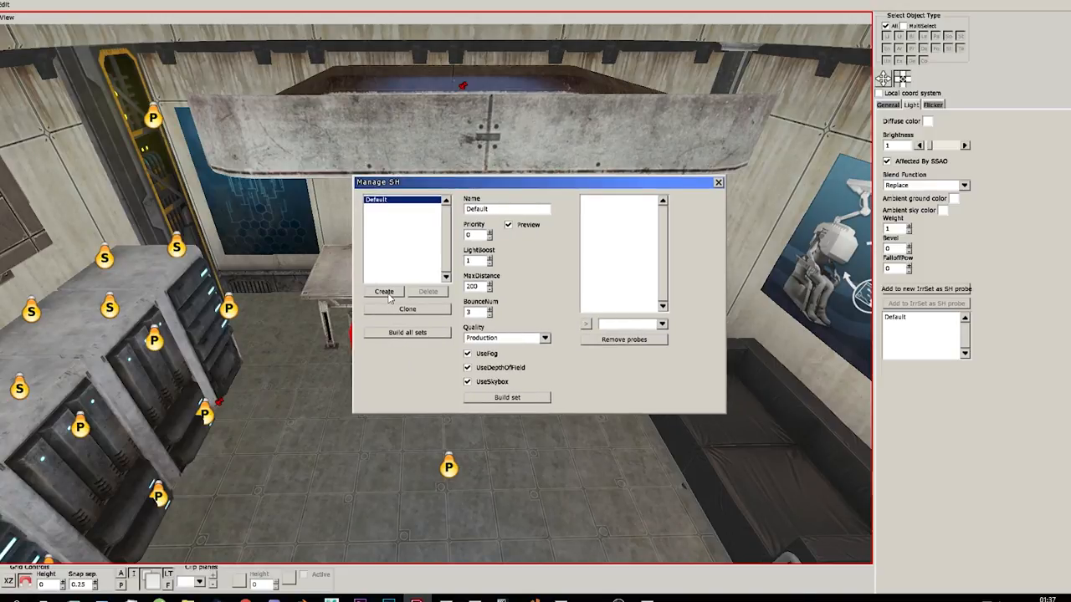
{"action": "left_click", "coordinate": [384, 291]}
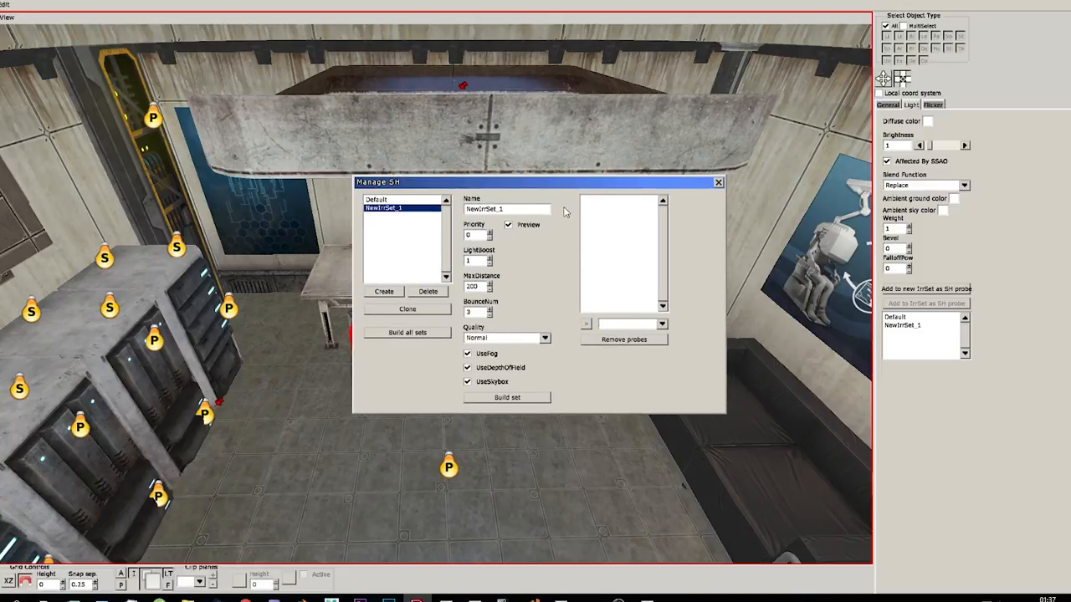
{"action": "type", "text": "sh_global"}
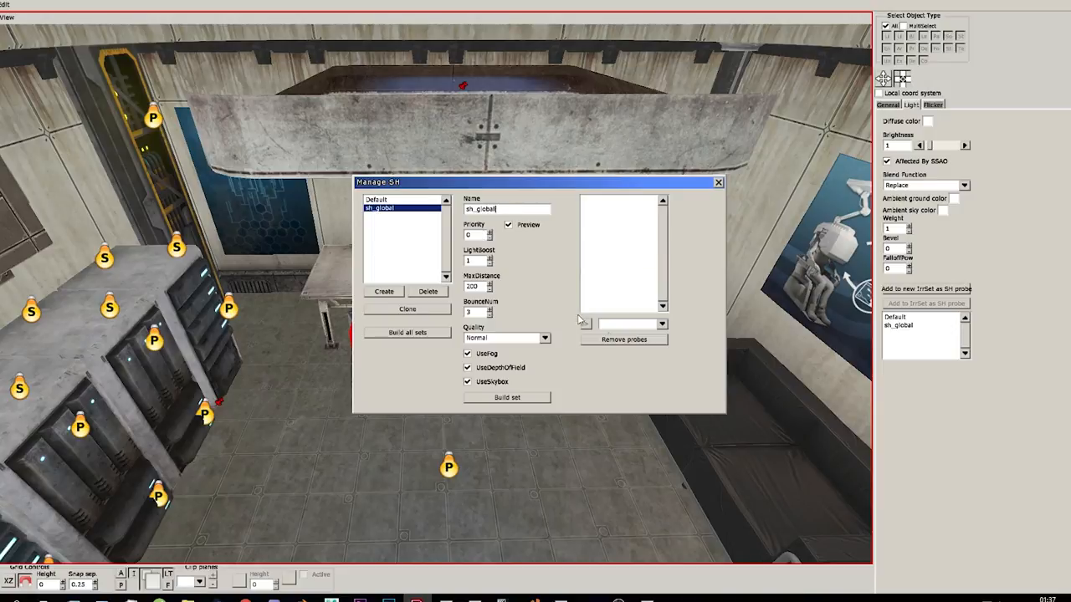
Give sh_global Production quality and 10 bounces.
{"action": "left_click", "coordinate": [545, 338]}
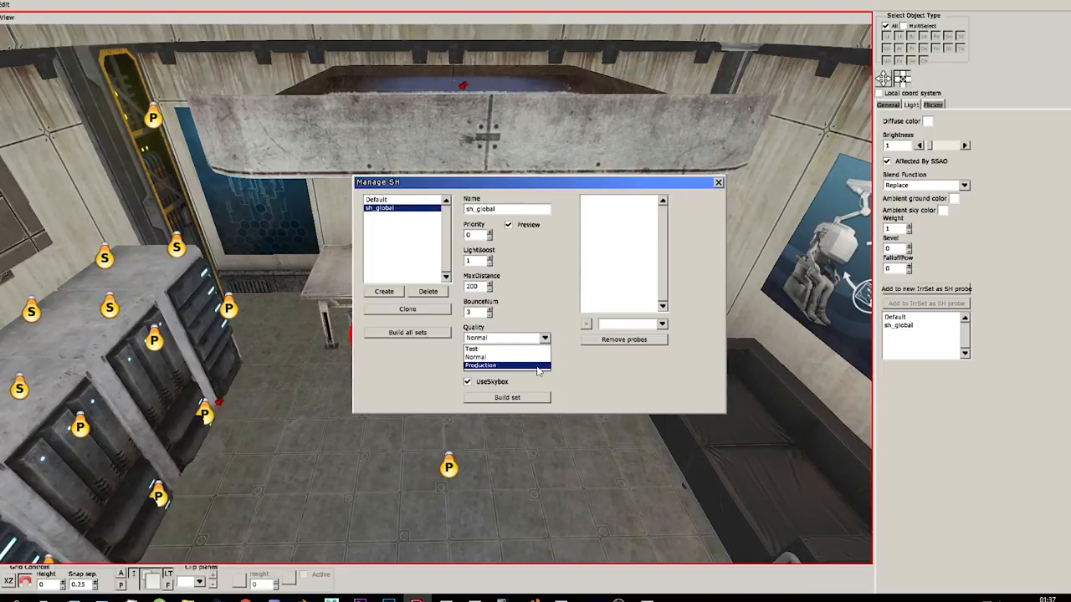
{"action": "left_click", "coordinate": [480, 366]}
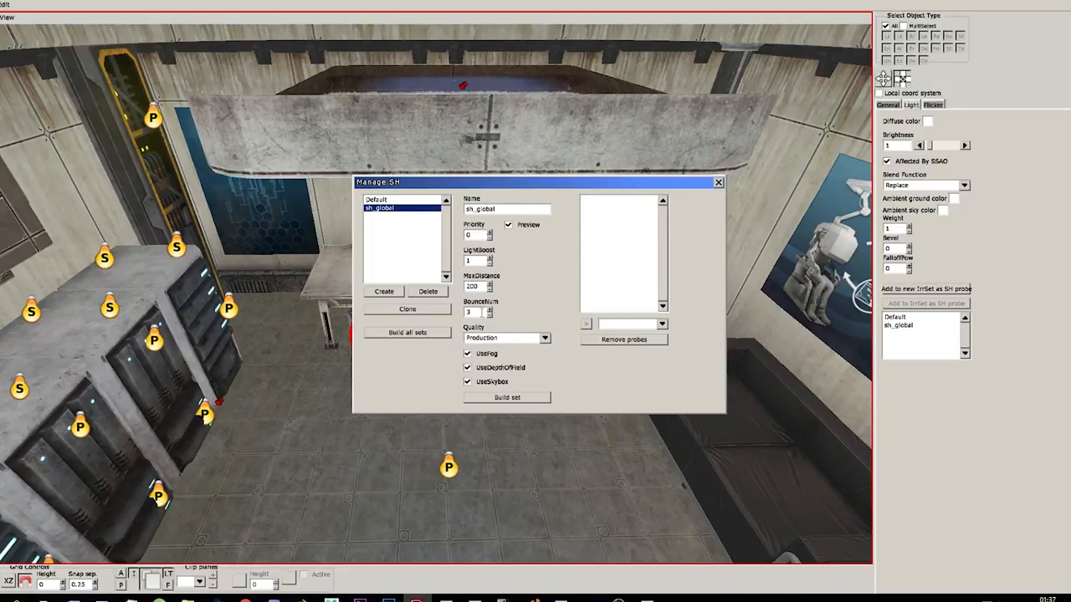
{"action": "mouse_move", "coordinate": [482, 312]}
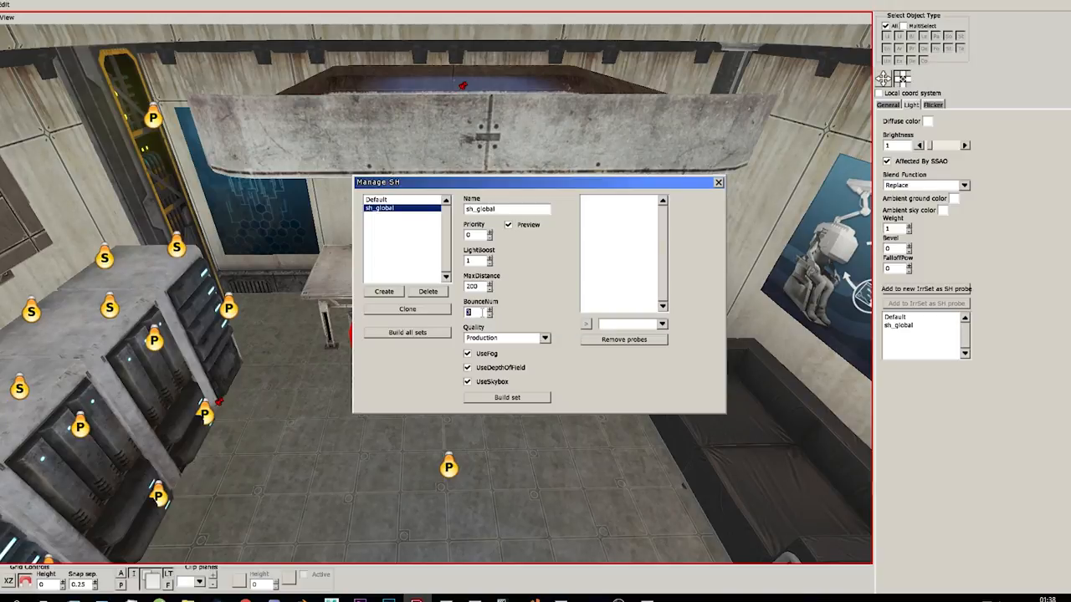
{"action": "type", "text": "10"}
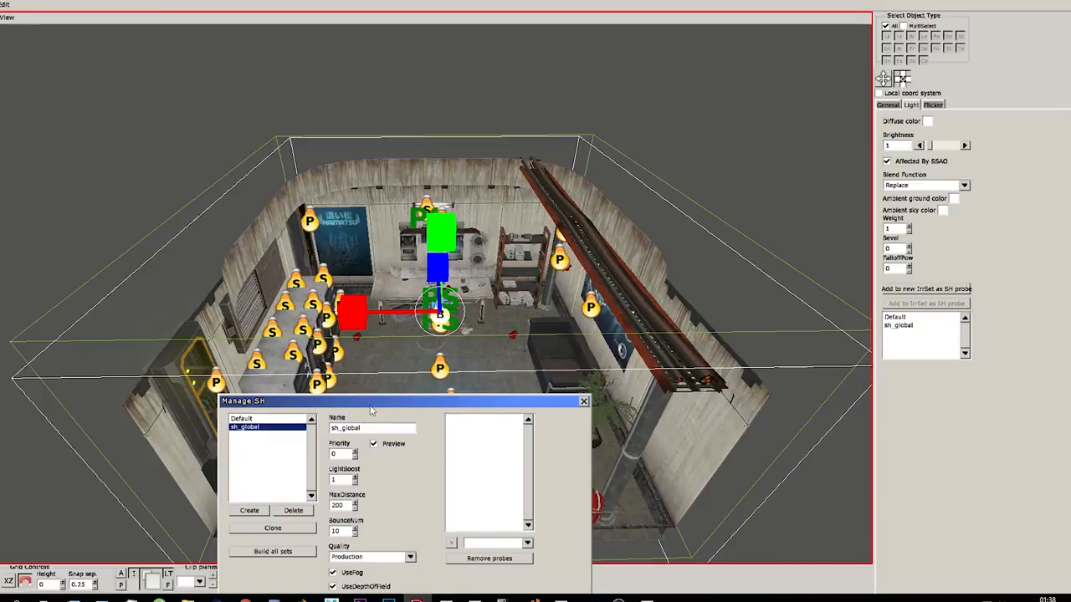
Move the Manage SH dialog aside to show the room inside the sh_global bounds.
{"action": "left_click_drag", "start_coordinate": [243, 400], "coordinate": [735, 564]}
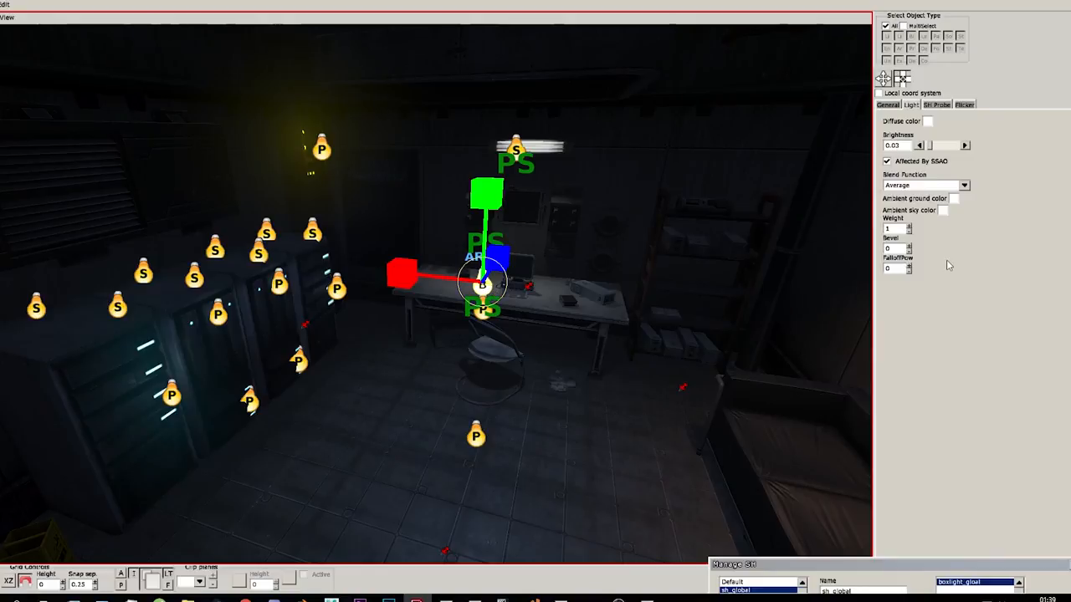
Size the desk box light 3.75 × 2.5 × 1.995 and rename it boxlight_desktop.
{"action": "left_click", "coordinate": [669, 343]}
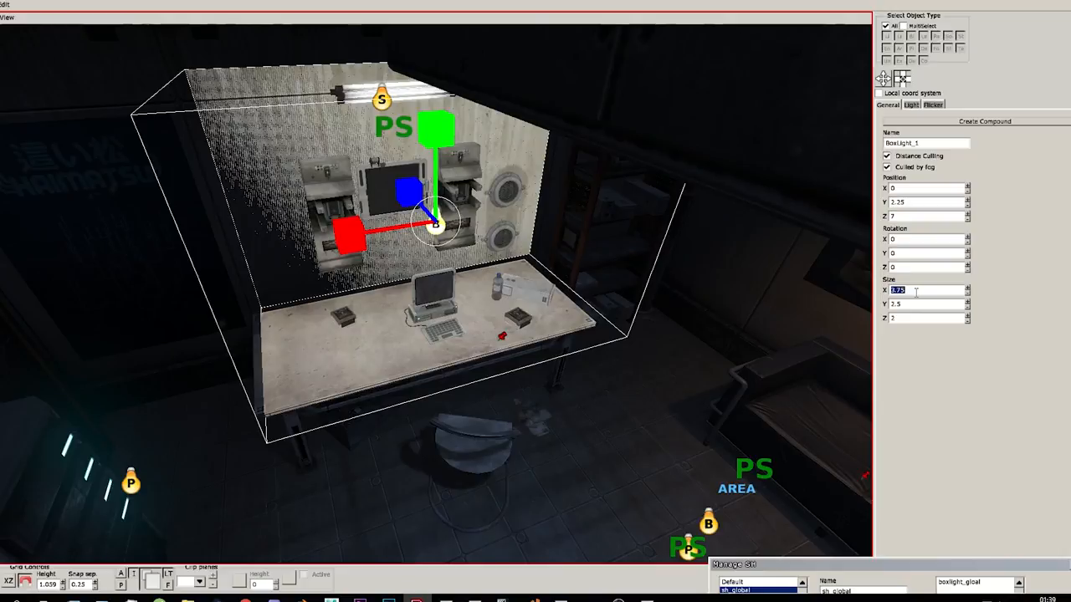
{"action": "left_click", "coordinate": [924, 304]}
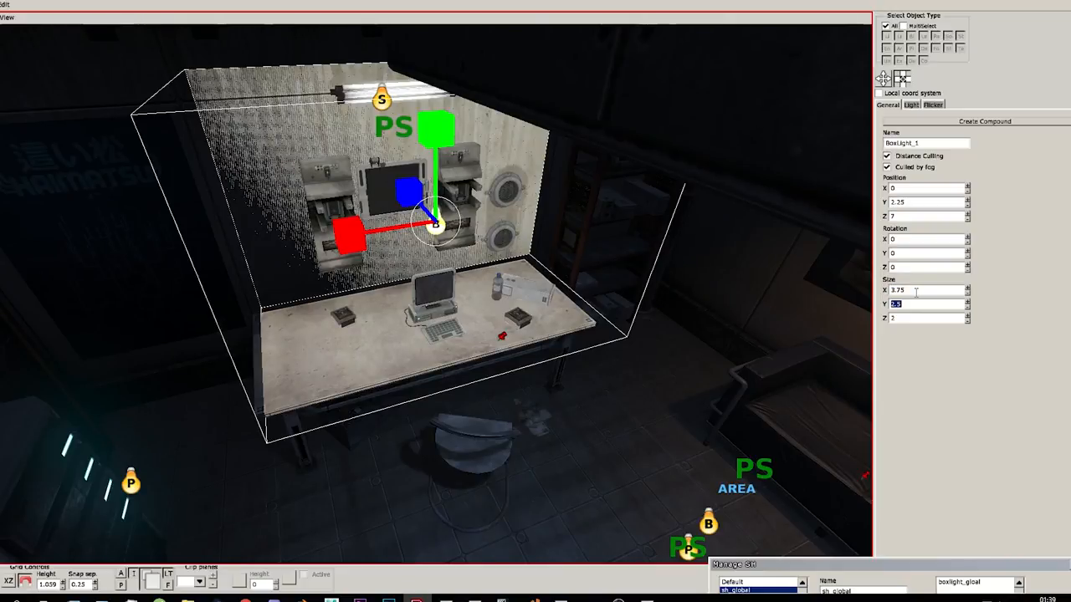
{"action": "type", "text": "1.995"}
{"action": "left_click", "coordinate": [926, 143]}
{"action": "type", "text": "d"}
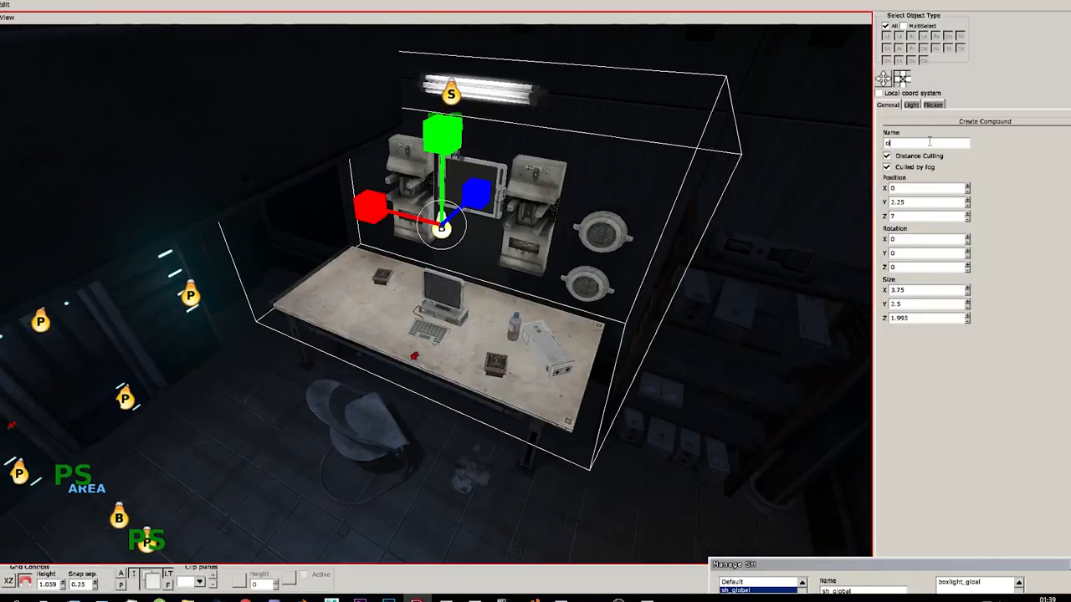
{"action": "type", "text": "boxlight_desktop"}
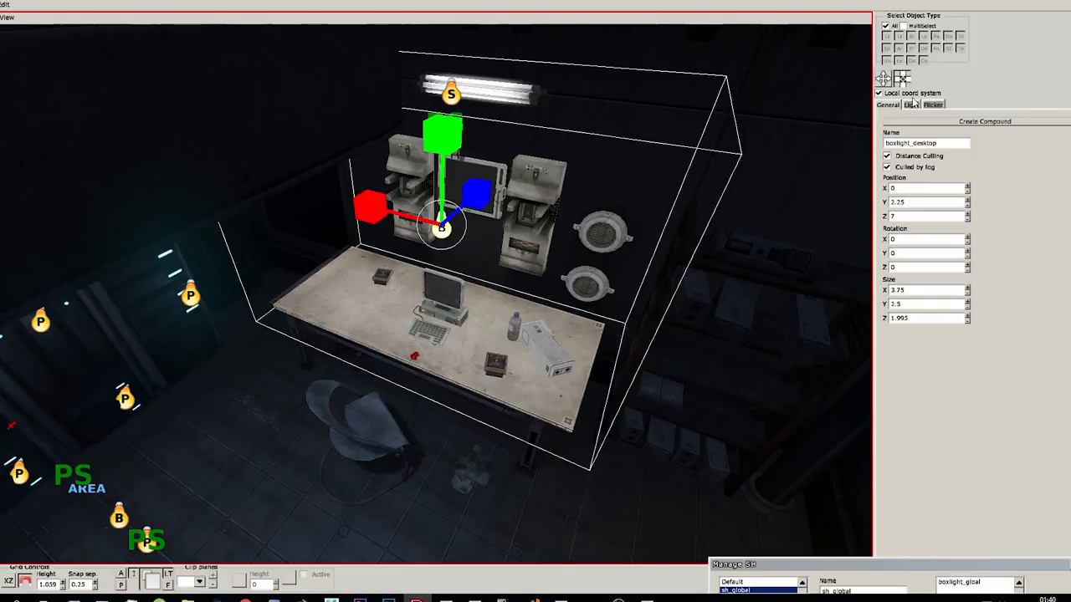
{"action": "left_click", "coordinate": [911, 104]}
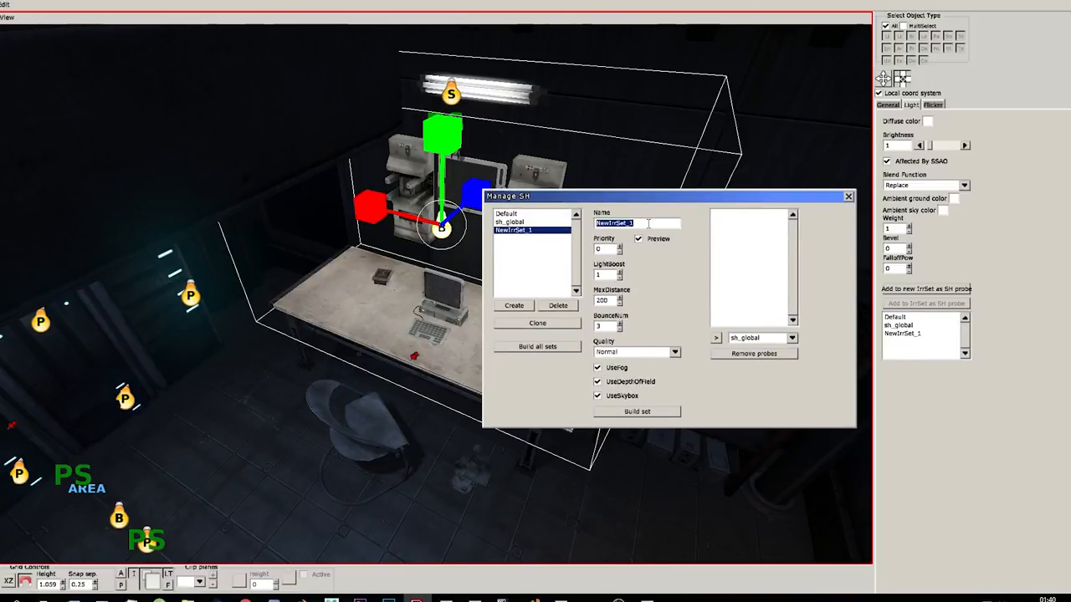
Rename the new SH set to sh_desktop and choose its quality level.
{"action": "type", "text": "sh_desk"}
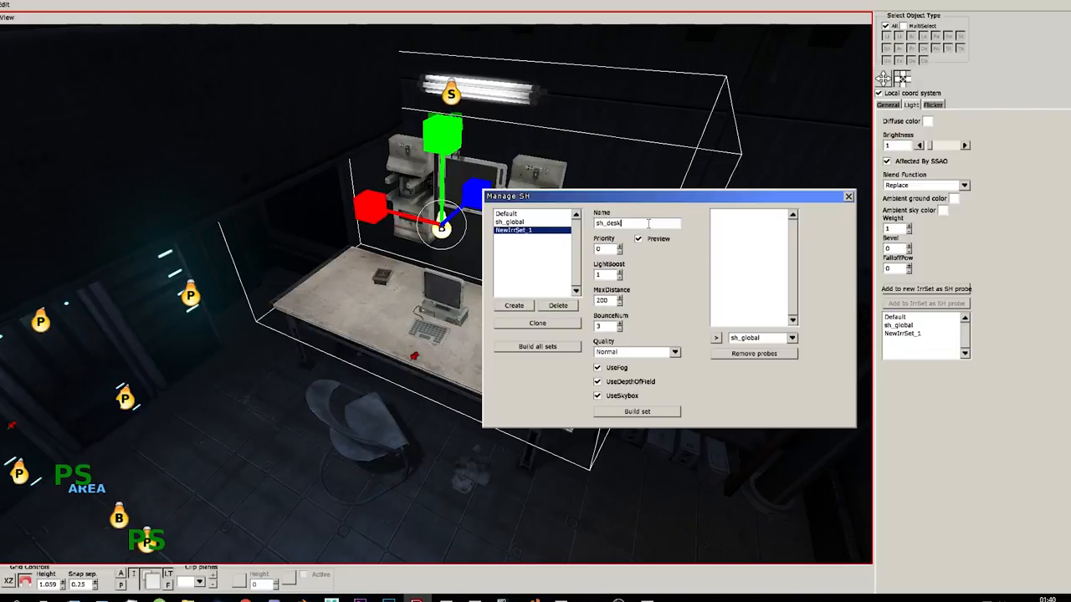
{"action": "left_click", "coordinate": [674, 351]}
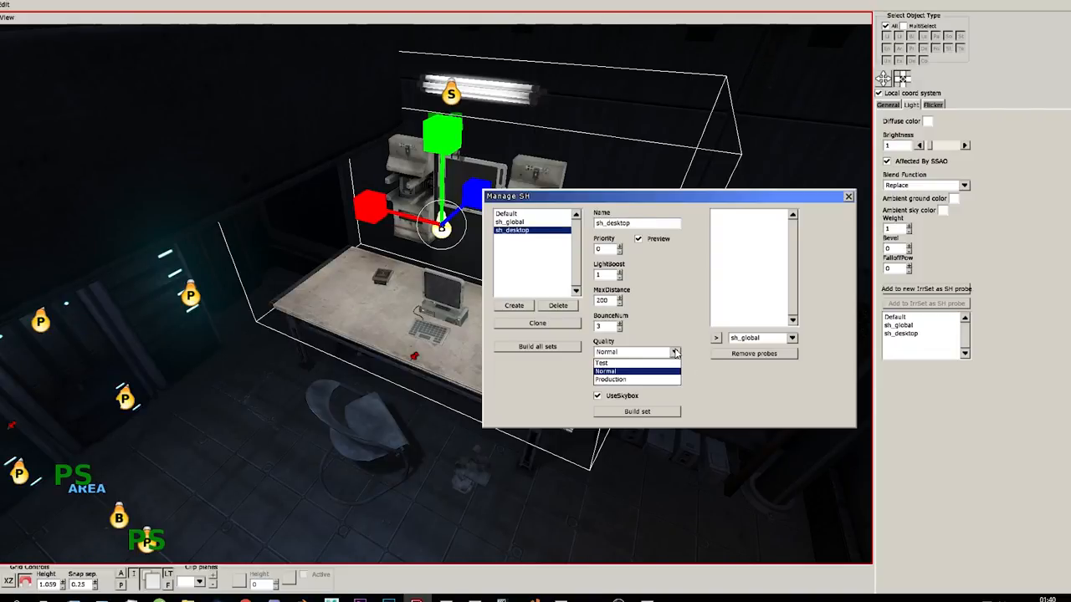
{"action": "left_click", "coordinate": [635, 379]}
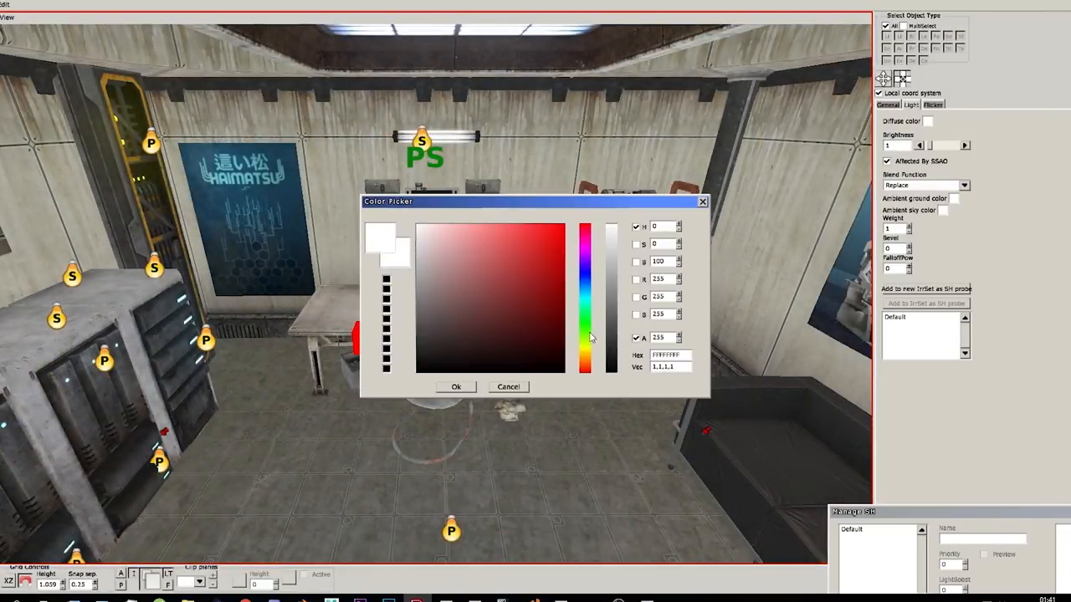
Set the box light's diffuse colour to blue, then refine it to a darker slate blue.
{"action": "left_click", "coordinate": [535, 297]}
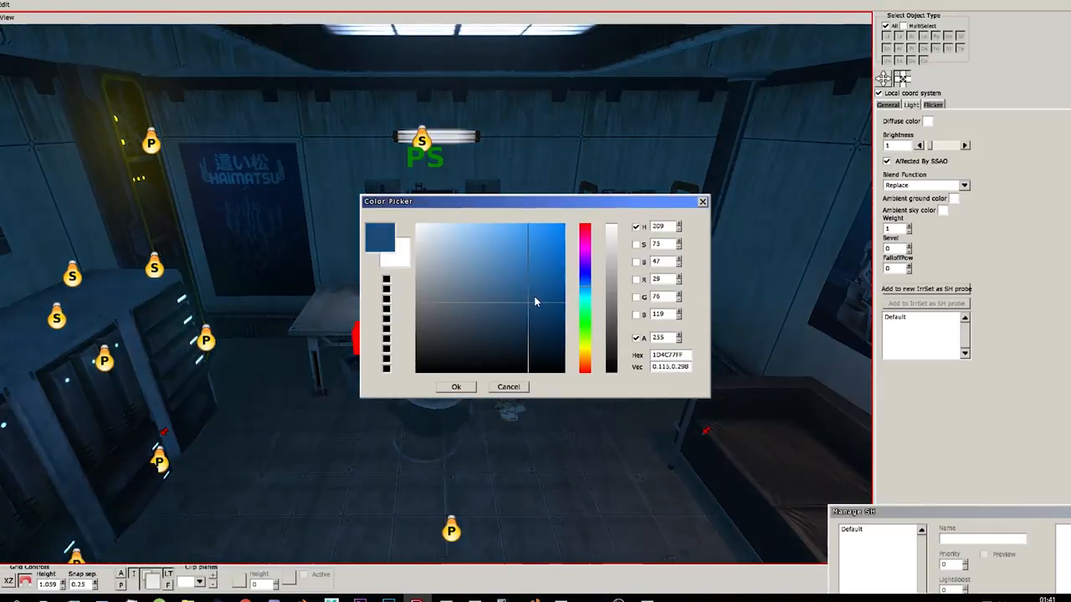
{"action": "left_click", "coordinate": [493, 355]}
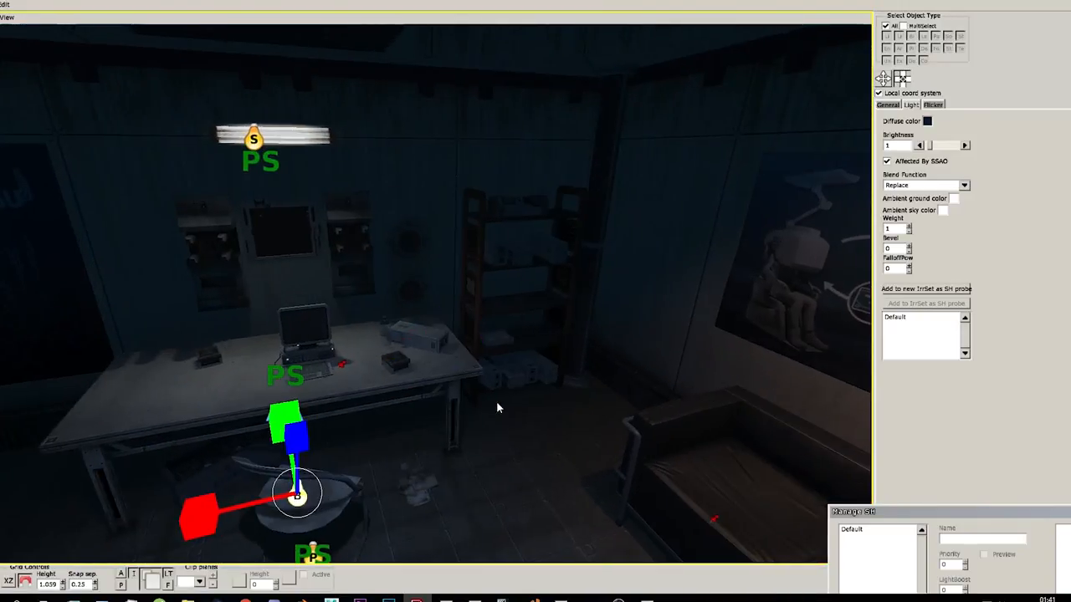
{"action": "left_click", "coordinate": [927, 120]}
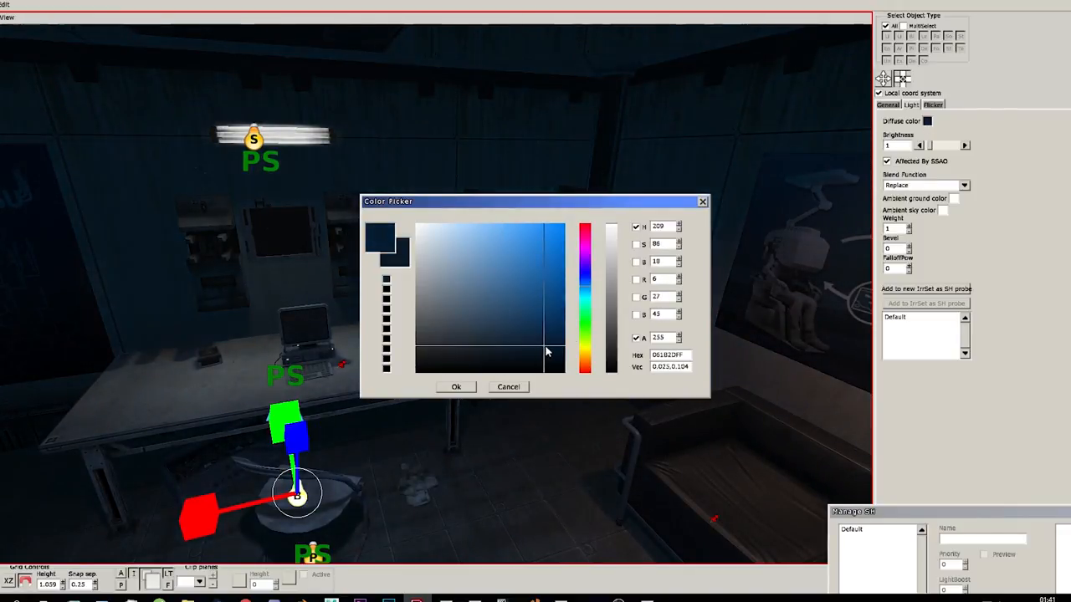
{"action": "left_click", "coordinate": [490, 339]}
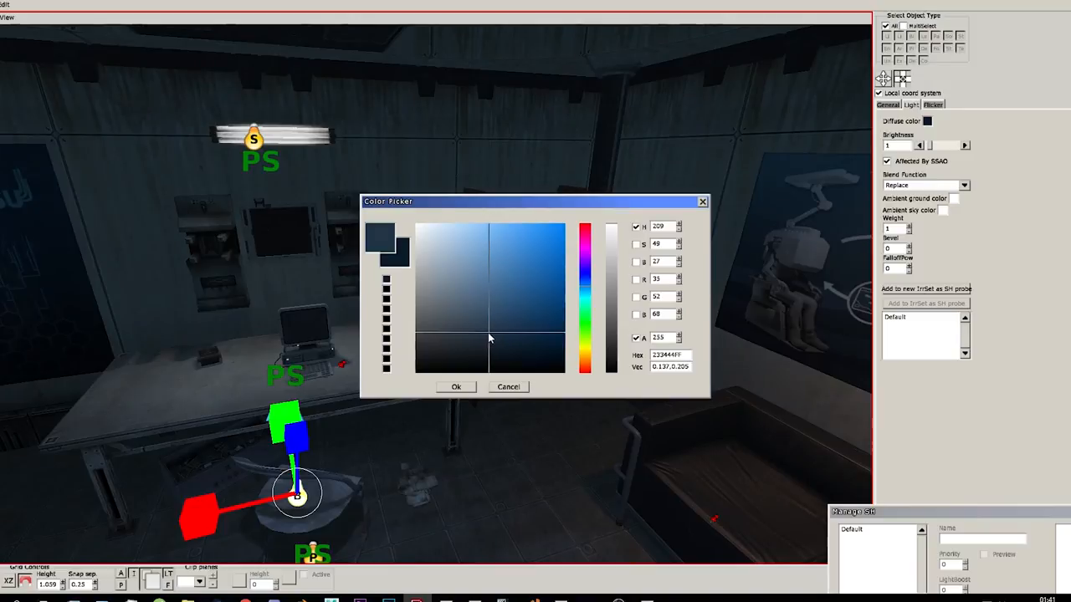
{"action": "left_click", "coordinate": [481, 343]}
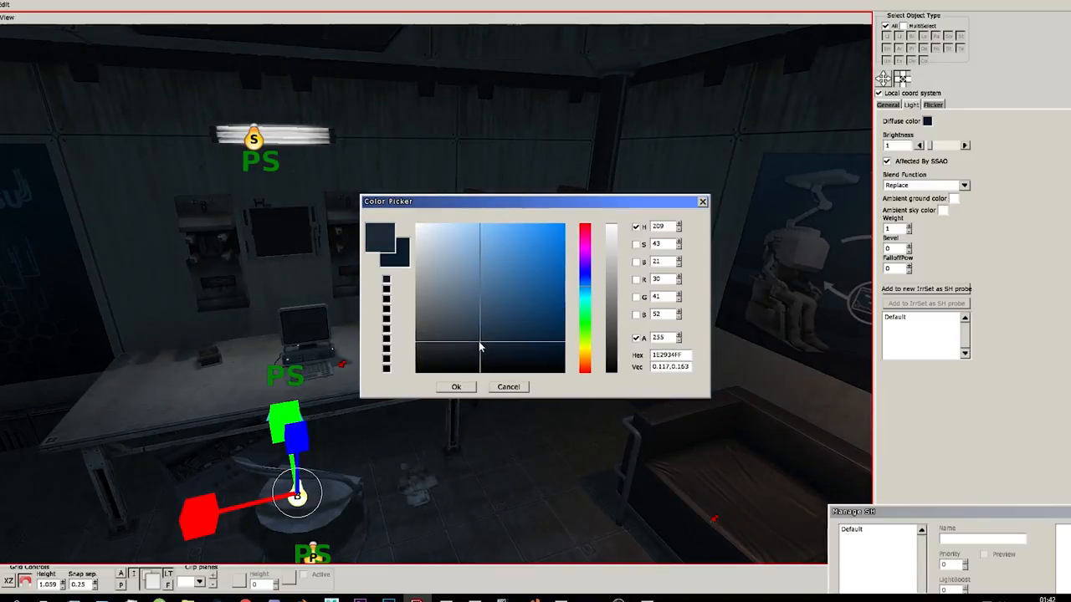